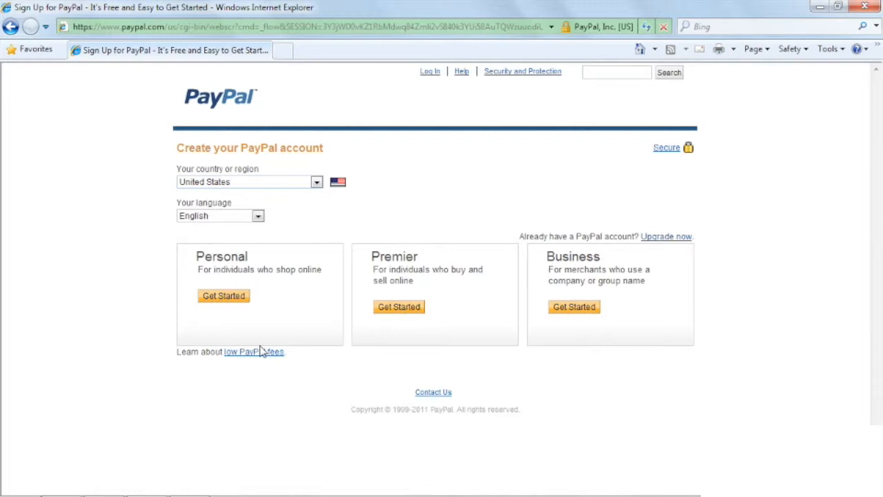
Step: Choose the Premier account type for buying and selling online
left_click(399, 306)
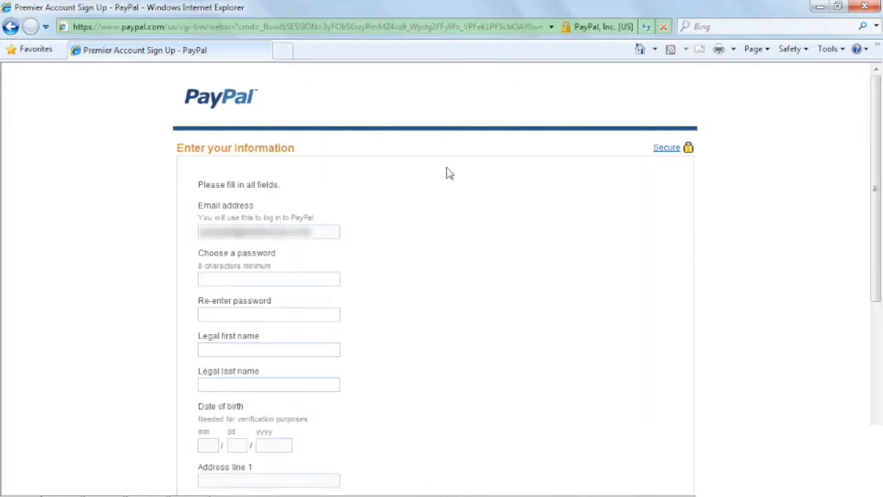
Step: Agree to the user agreement, create the account and reach My Account with a $0.00 USD balance
scroll("down", 3)
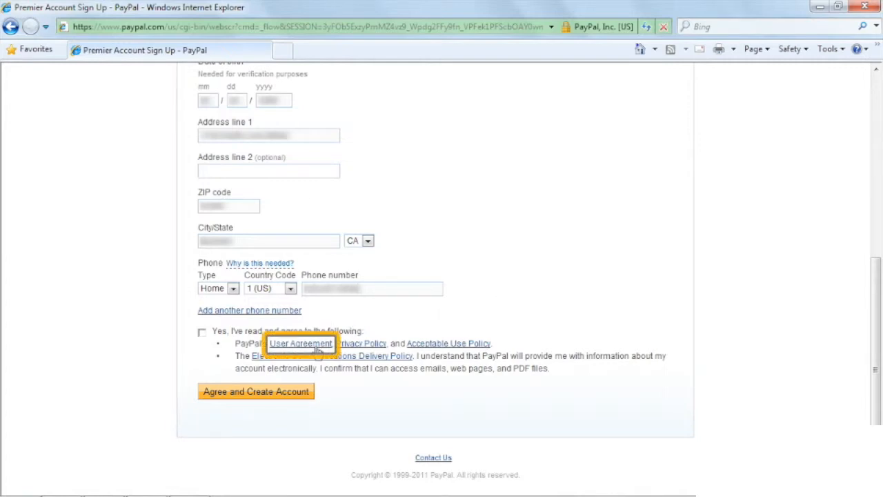
left_click(301, 343)
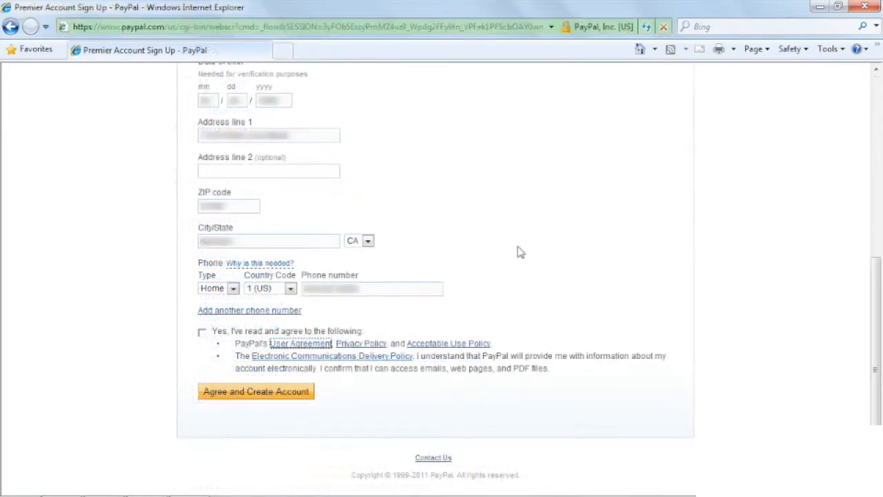
left_click(202, 332)
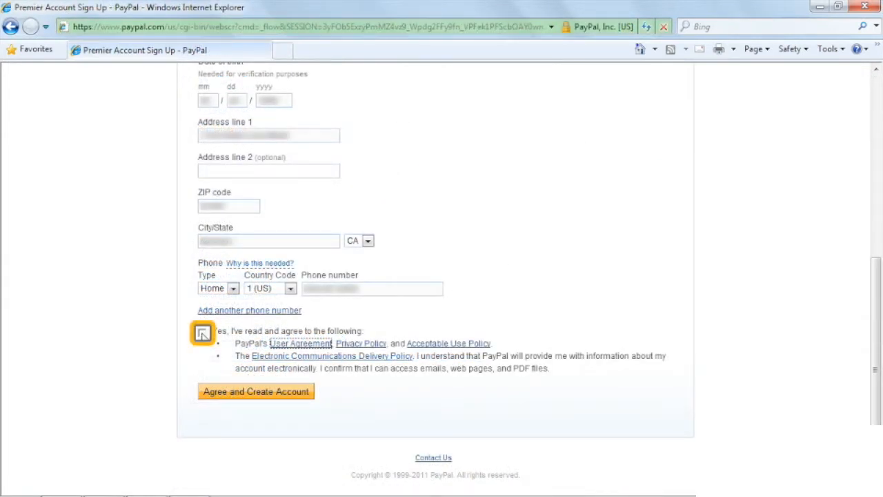
left_click(202, 333)
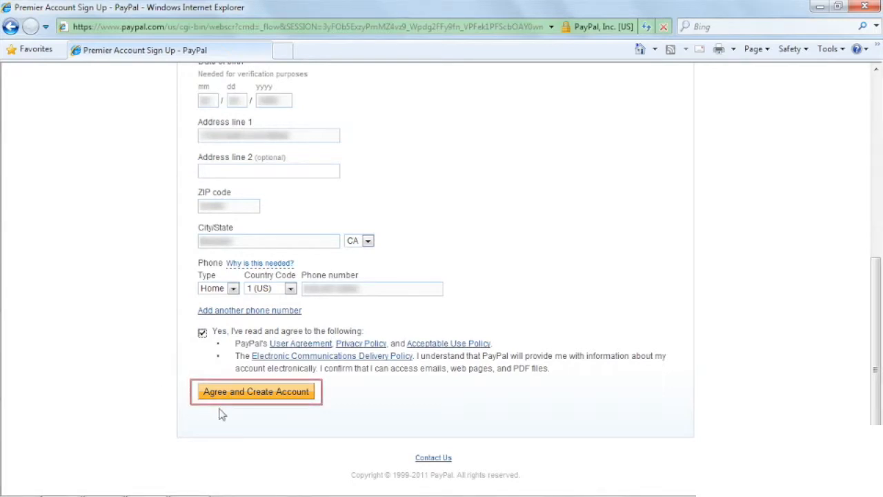
left_click(255, 392)
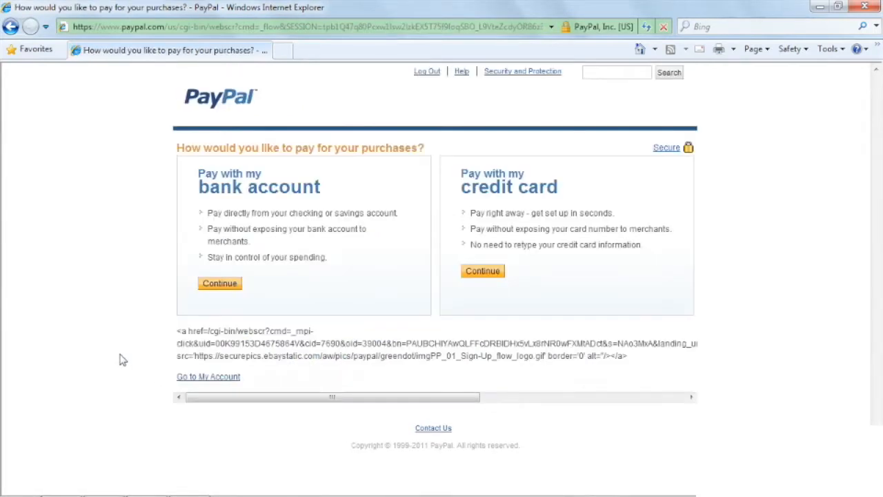
left_click(208, 376)
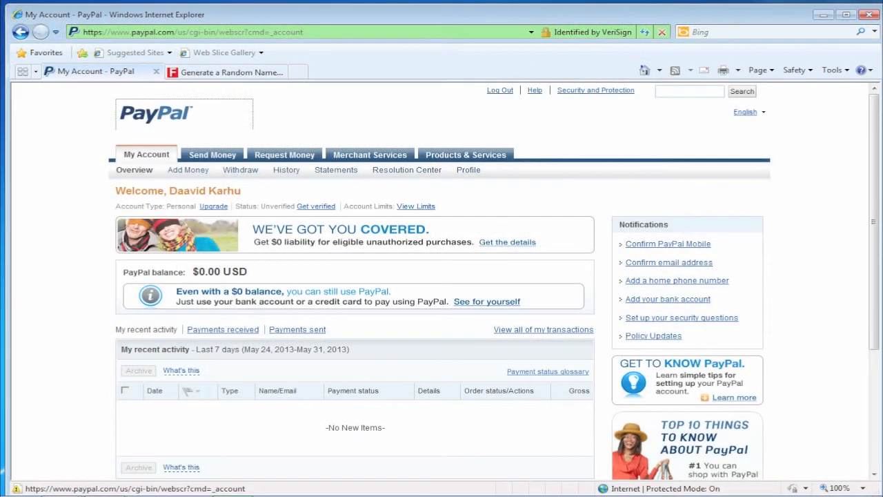